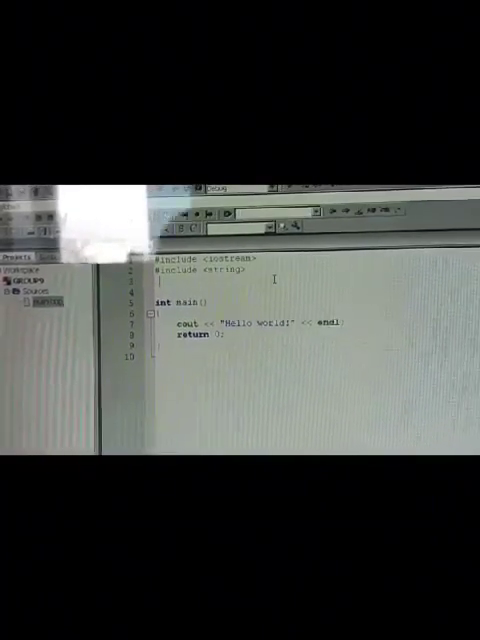
# - Add 'using namespace std;' below the #include <string> line in main.cpp
pyautogui.write('using namespace std;')
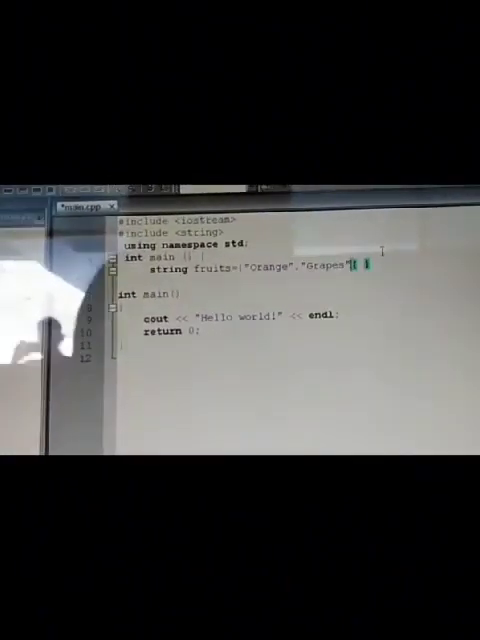
# - Add "Apple" to the fruits array after "Orange" and "Grapes"
pyautogui.write(',"Apple","Mango","Pineapple')
pyautogui.click(242, 317)
pyautogui.write('cout <<fruits [0];')
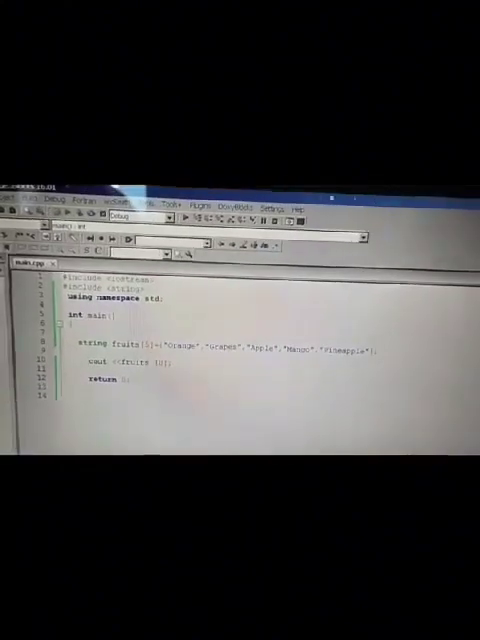
# - Open the Build menu for the finished fruits program
pyautogui.click(38, 198)
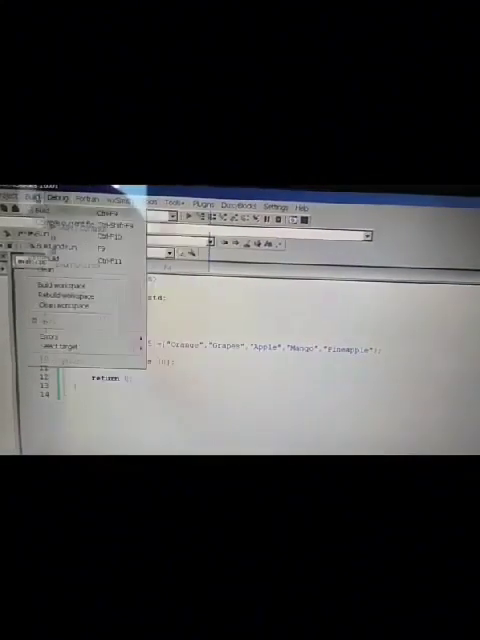